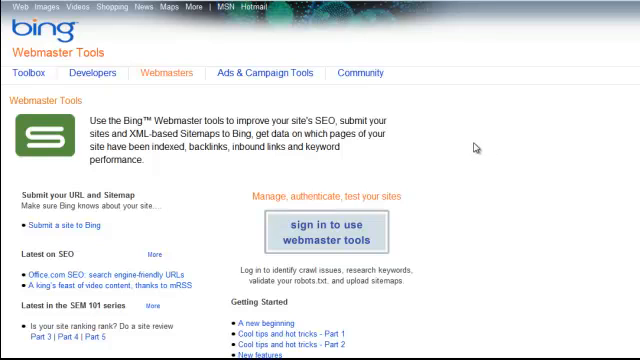
mouse_move(116, 185)
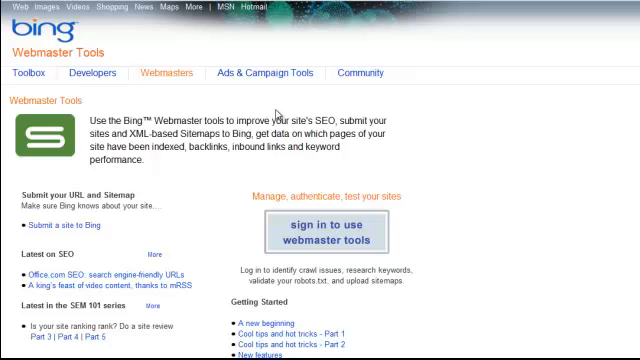
mouse_move(327, 231)
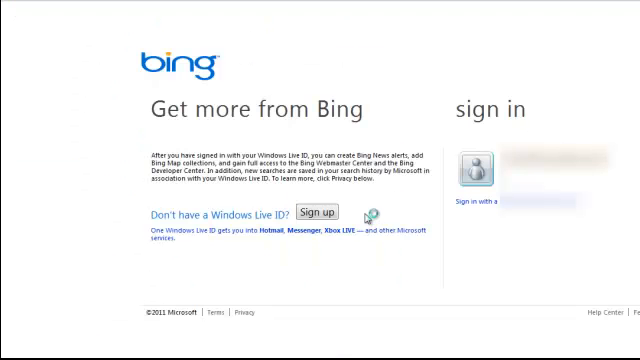
mouse_move(422, 133)
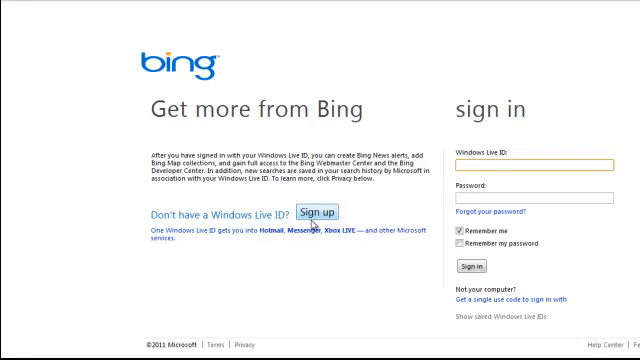
mouse_move(327, 213)
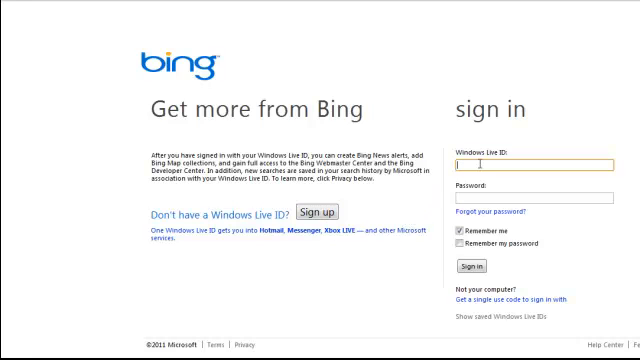
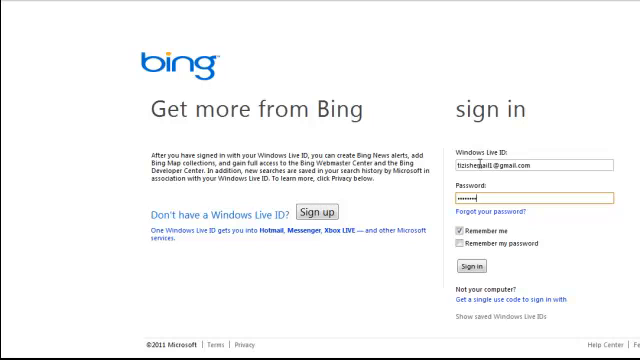
click(465, 266)
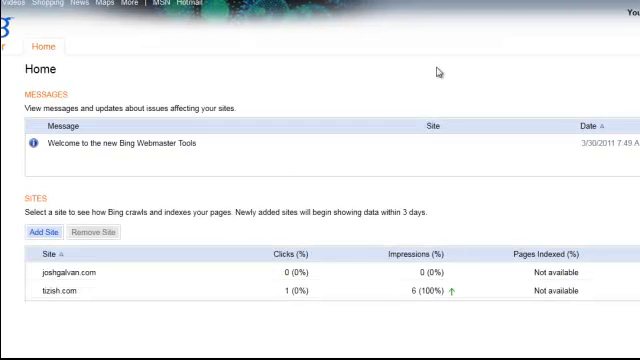
mouse_move(313, 96)
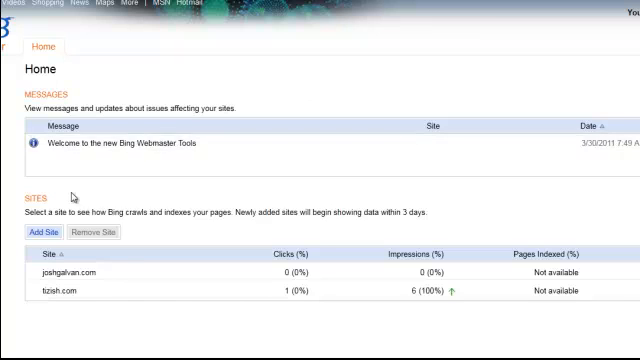
mouse_move(78, 125)
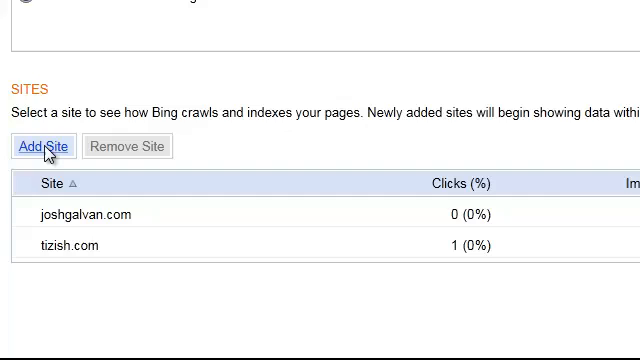
click(42, 146)
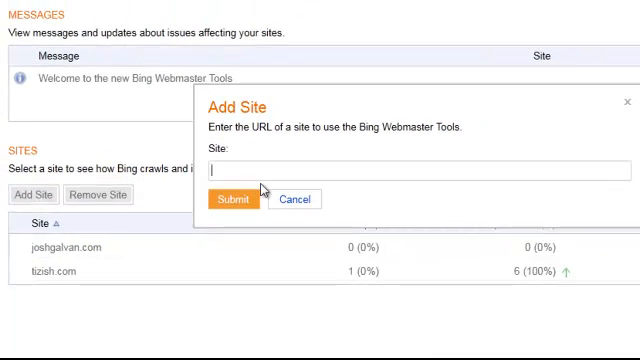
text(www.demo.tizi)
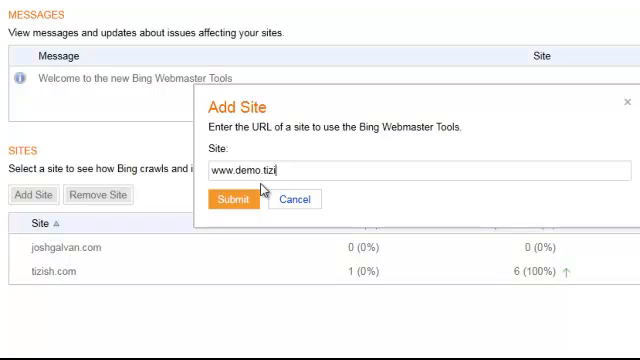
text(sh.com)
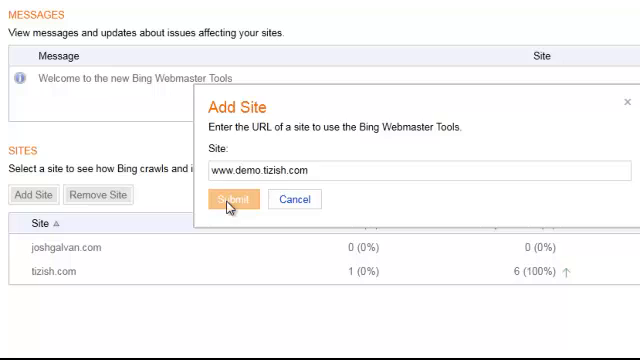
click(234, 199)
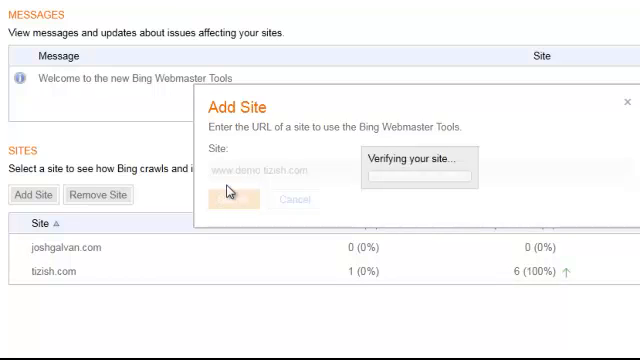
mouse_move(188, 103)
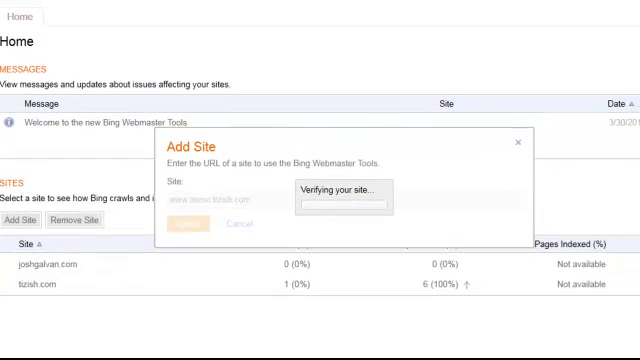
click(190, 222)
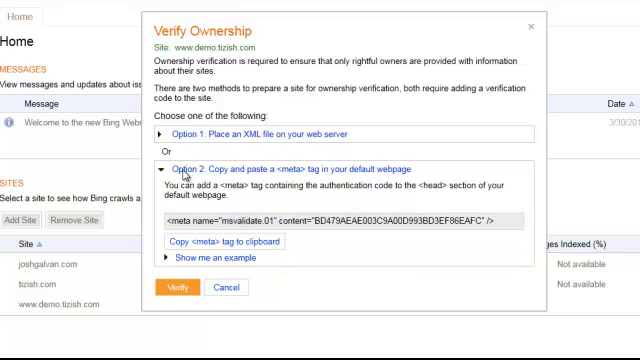
- Select the full msvalidate.01 verification meta tag in the Verify Ownership dialog
triple_click(345, 218)
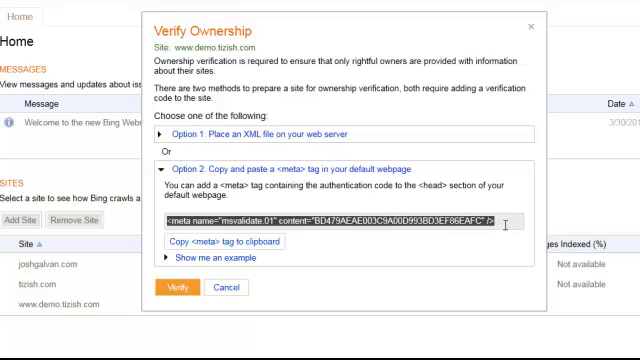
mouse_move(419, 150)
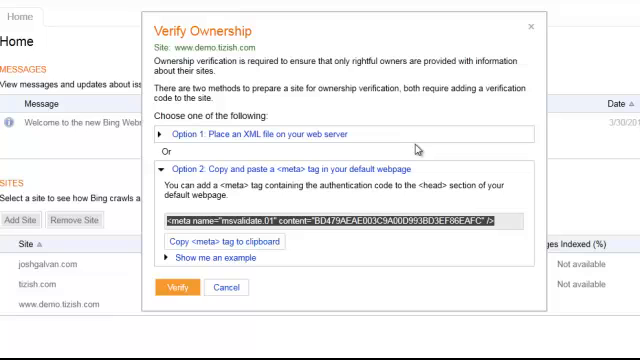
mouse_move(419, 148)
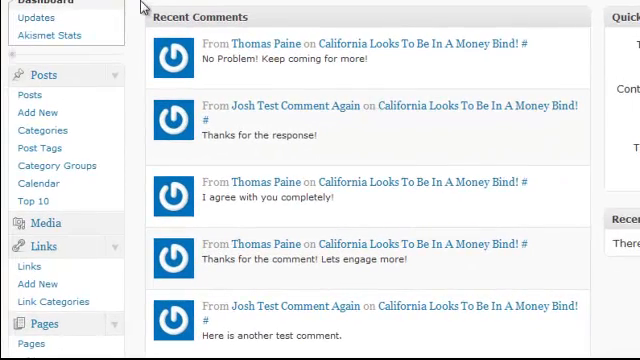
- Scroll the WordPress dashboard sidebar down to reach Thesis Site Options
scroll(down, 3)
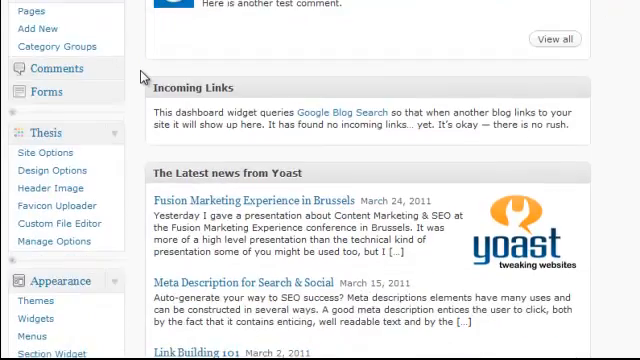
scroll(down, 3)
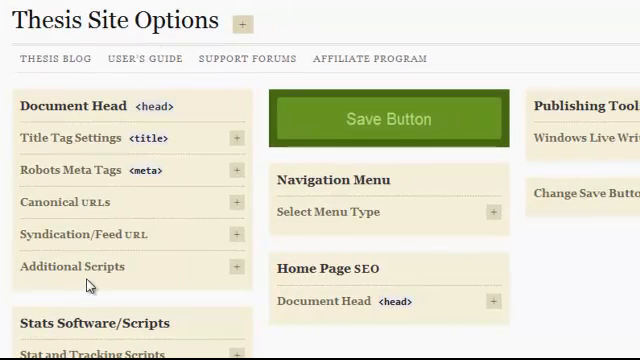
- Expand Additional Scripts and paste the msvalidate.01 tag into the head scripts box
click(237, 267)
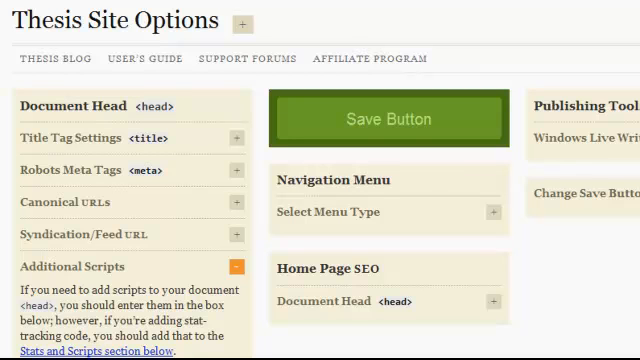
scroll(down, 3)
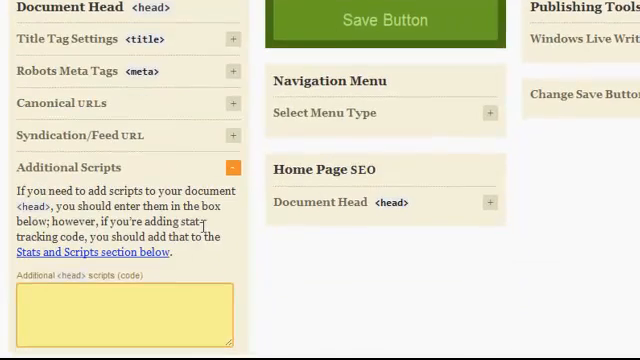
click(123, 302)
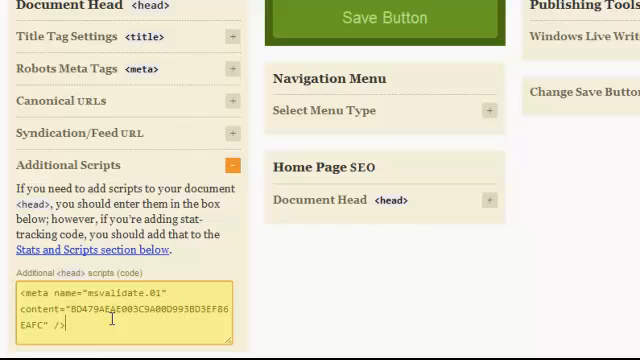
double_click(115, 291)
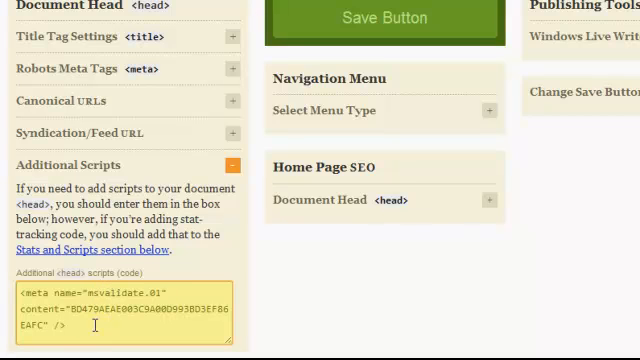
scroll(up, 3)
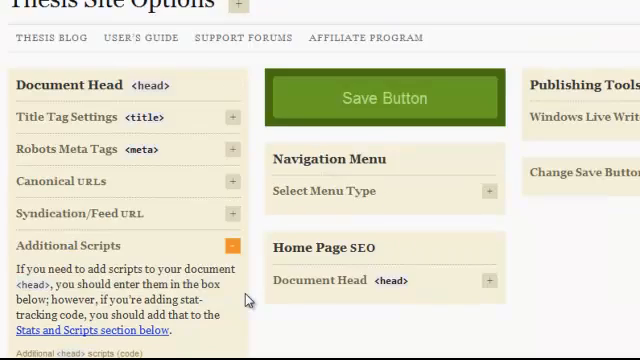
scroll(up, 3)
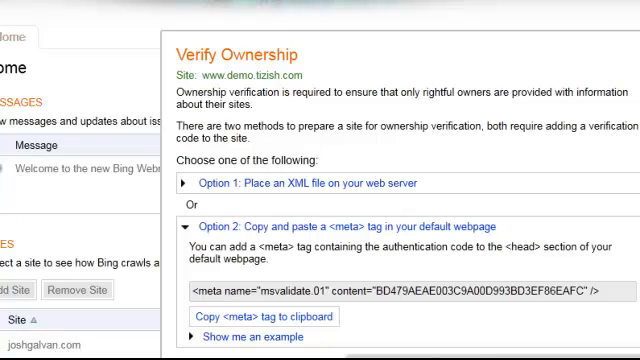
mouse_move(368, 268)
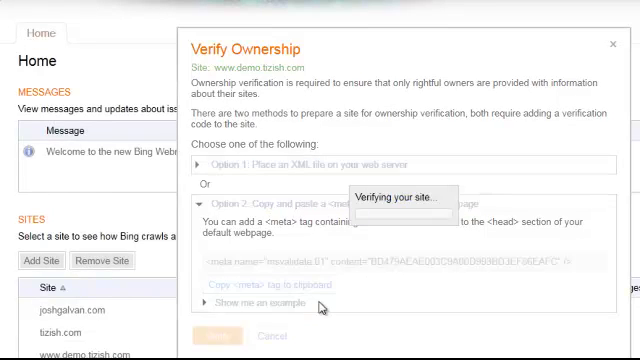
mouse_move(433, 149)
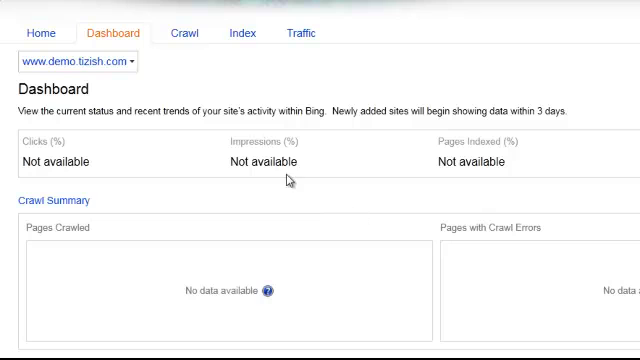
mouse_move(344, 180)
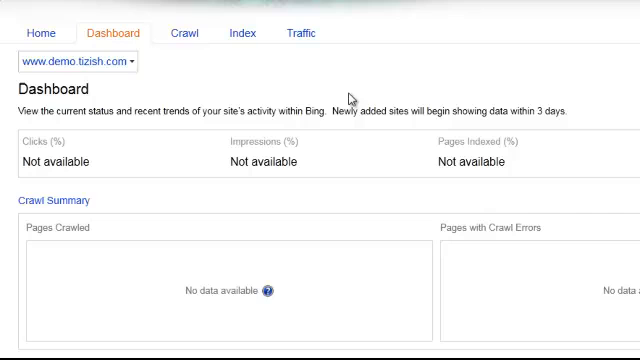
mouse_move(263, 95)
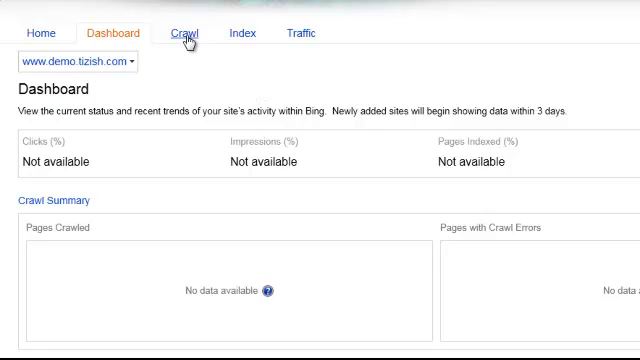
click(181, 32)
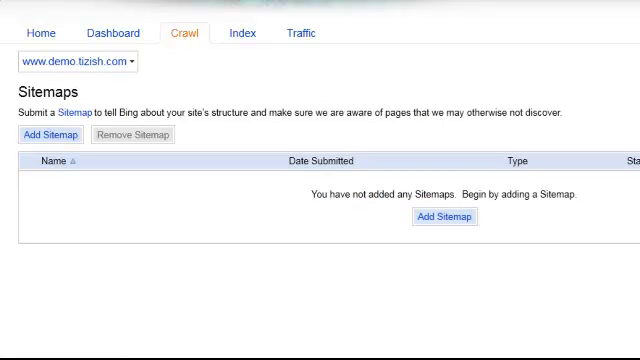
click(49, 135)
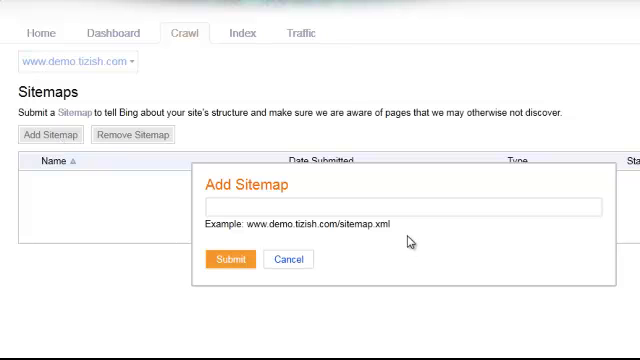
double_click(363, 224)
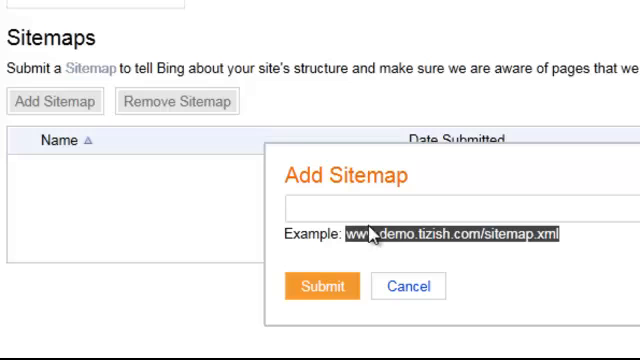
text(www.demo.tizish.com/sitemap.xml)
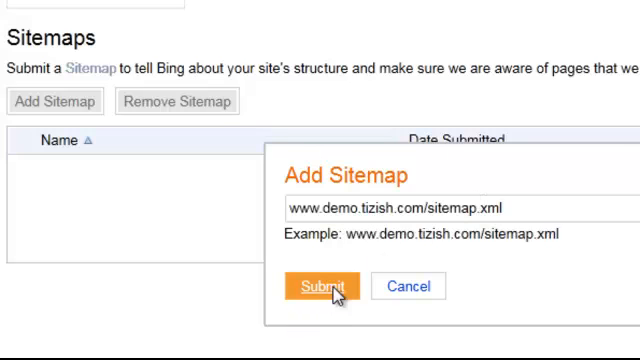
click(320, 286)
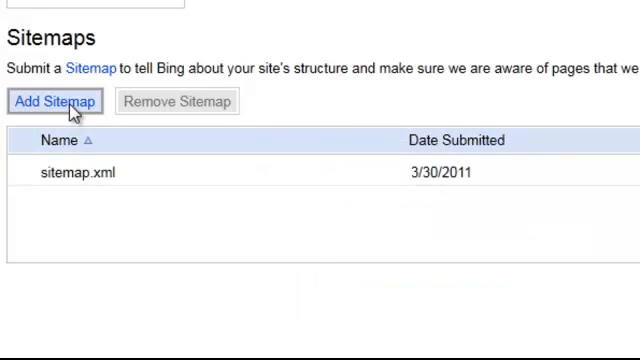
click(54, 101)
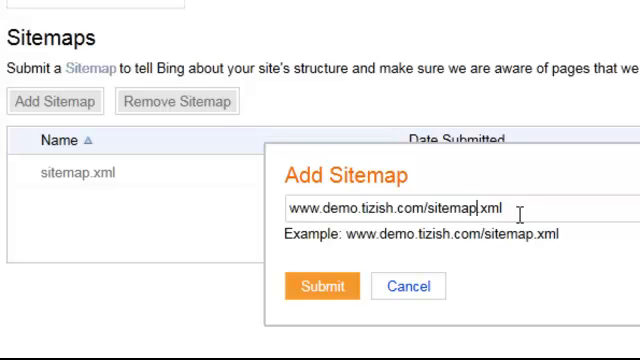
text(-i)
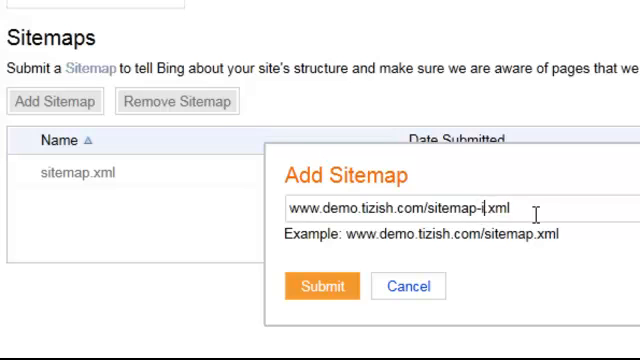
text(mage)
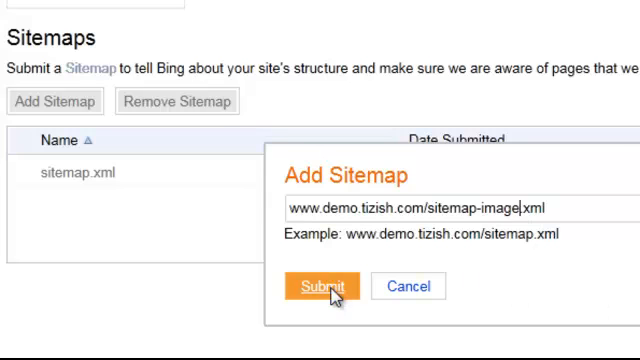
click(320, 286)
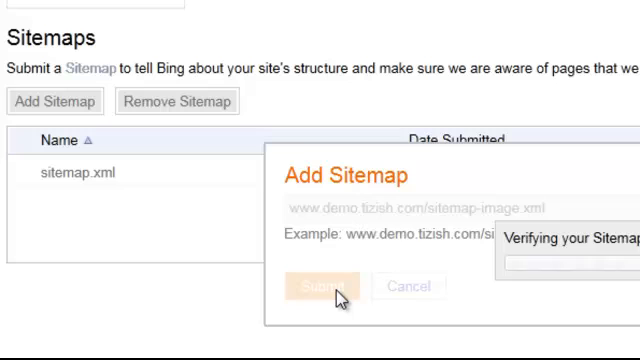
click(318, 285)
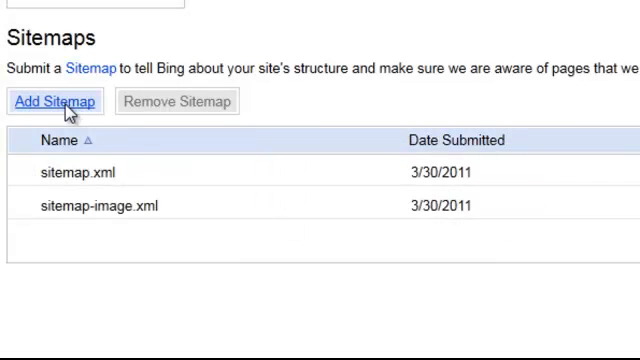
click(54, 101)
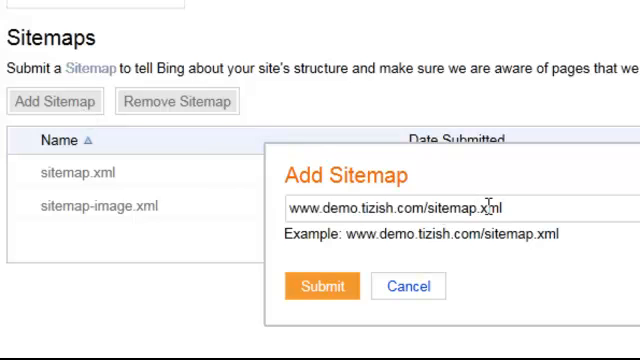
text(-video)
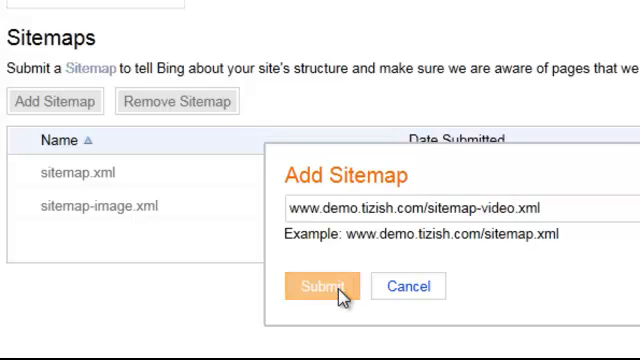
click(320, 286)
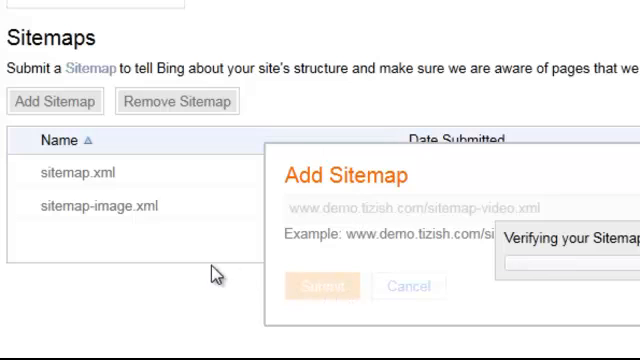
mouse_move(205, 185)
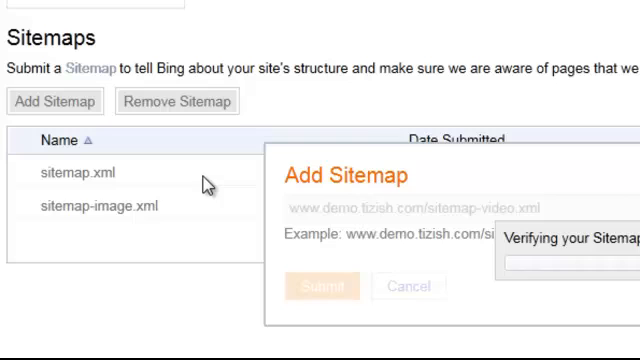
click(321, 285)
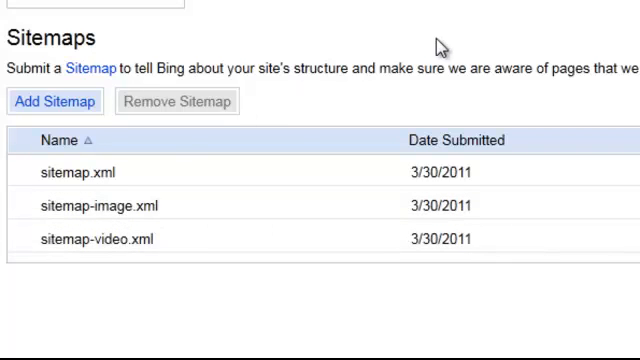
mouse_move(532, 85)
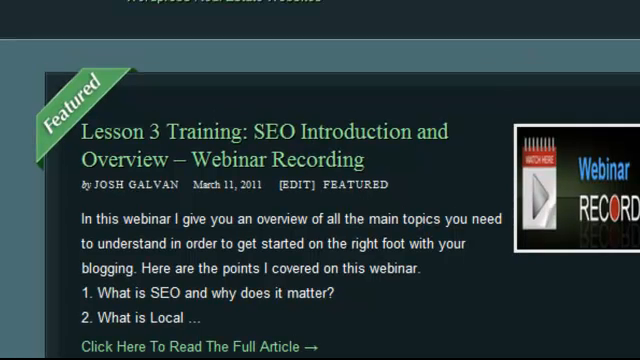
- Scroll up to the Tizish home page header with the featured webinar post
scroll(up, 3)
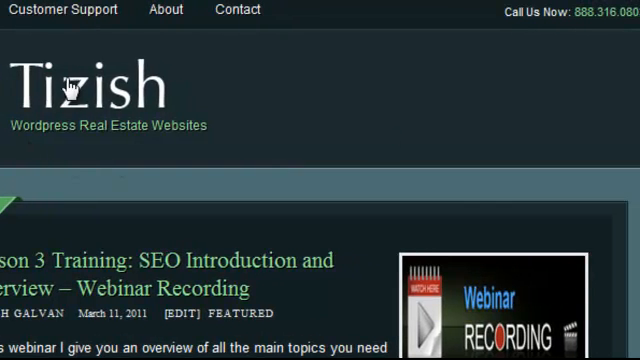
mouse_move(465, 140)
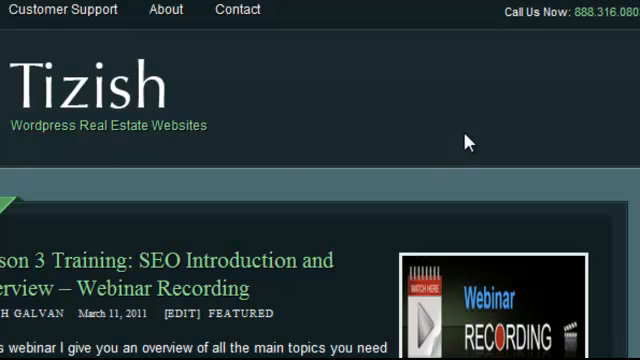